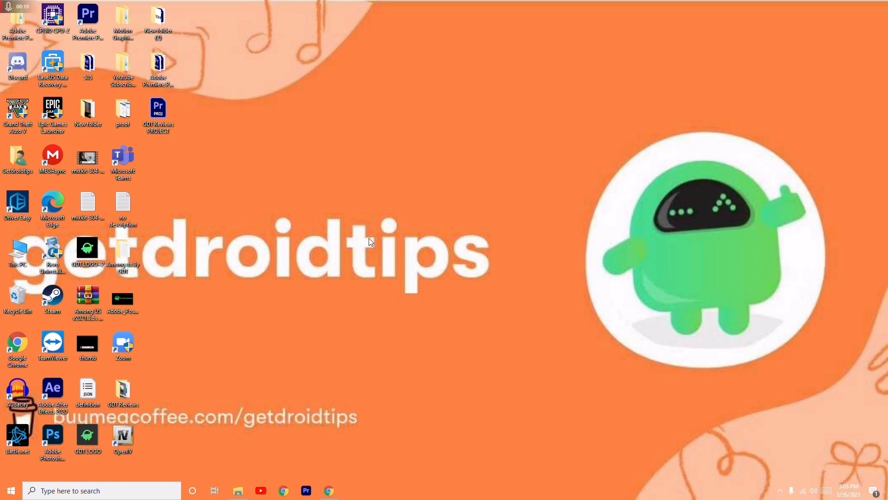
Open the taskbar context menu to reach Task Manager.
right_click(369, 492)
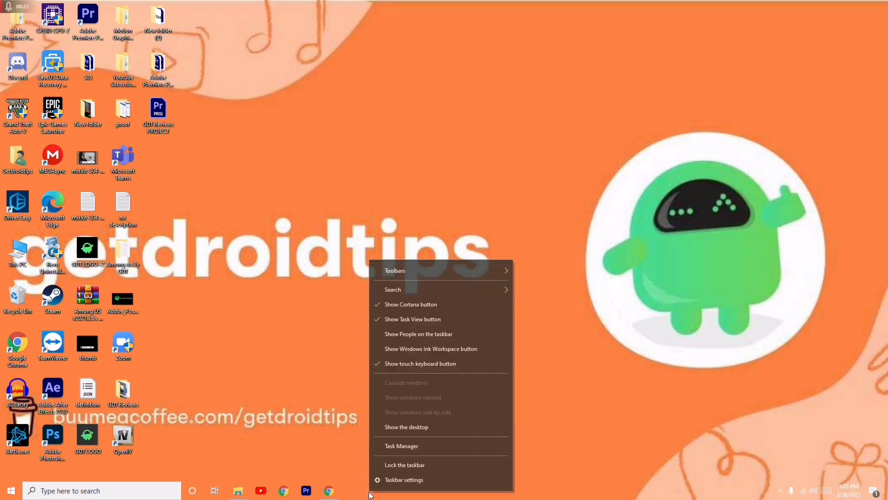
click(401, 445)
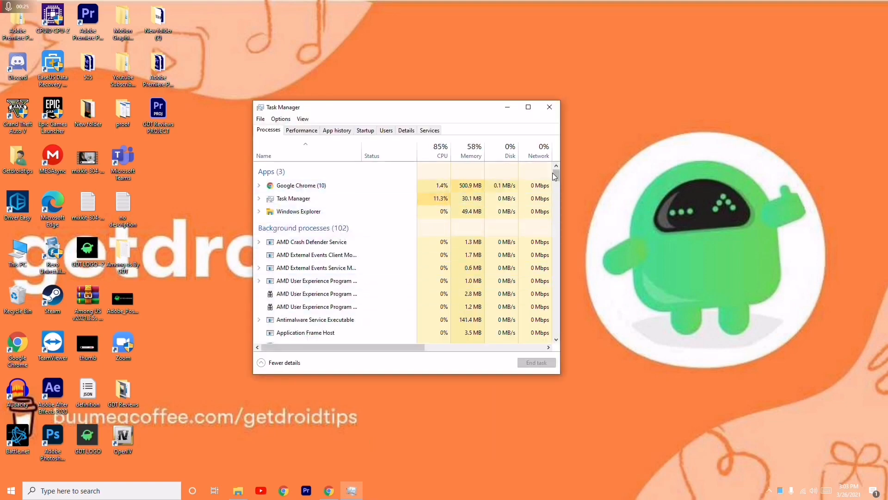
scroll(down, 3)
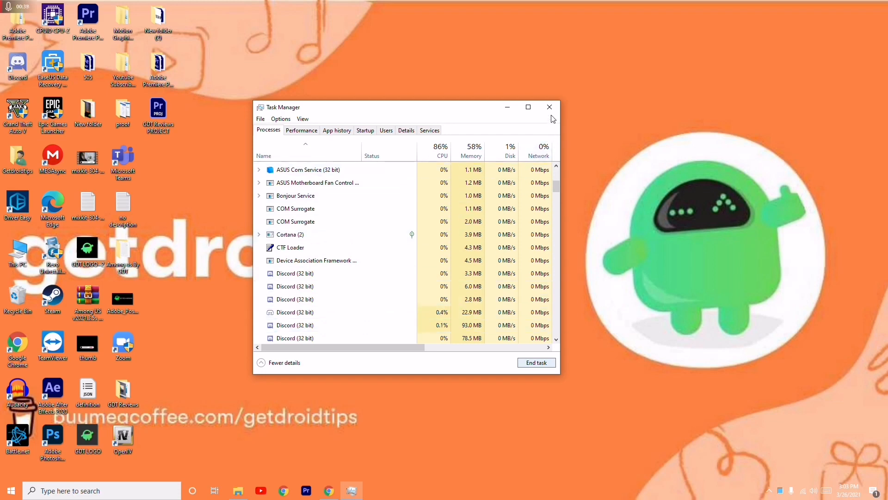
click(548, 107)
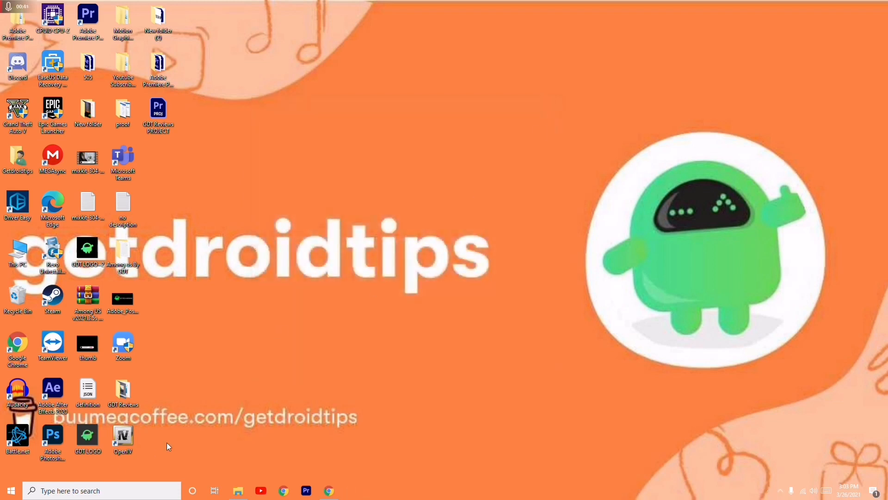
Open the %localappdata% folder in File Explorer from the Run dialog.
key(Win+r)
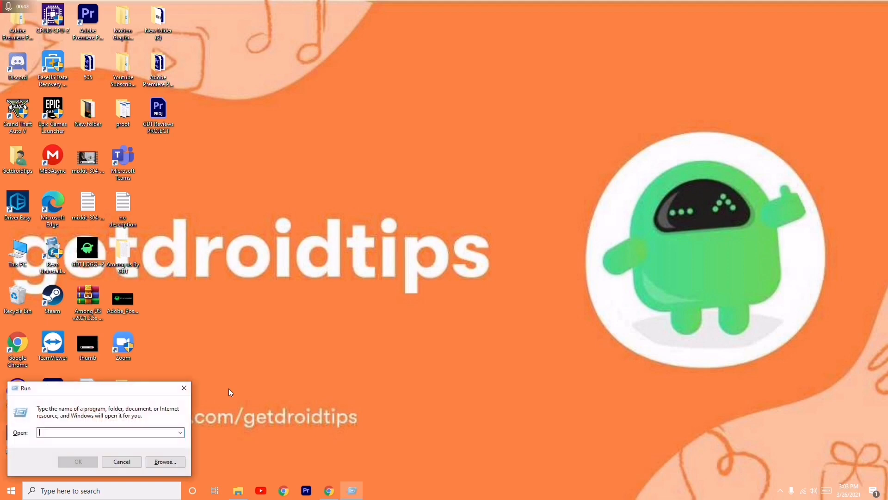
text(%)
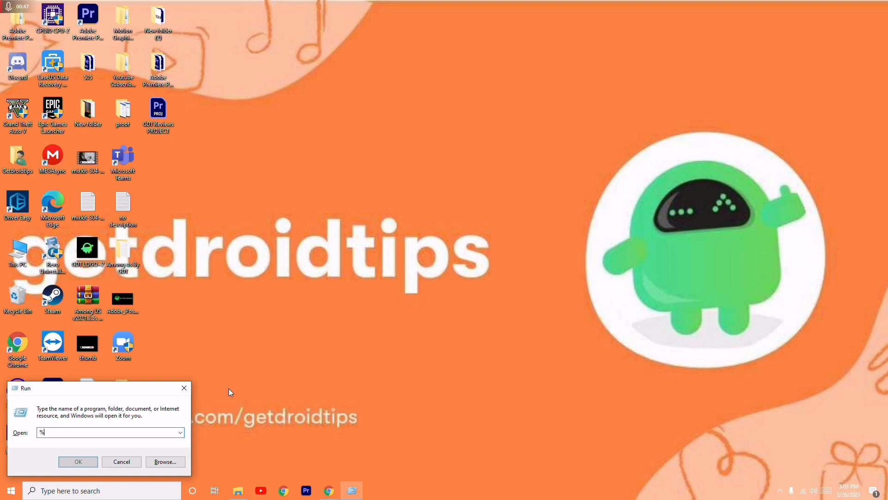
text(local)
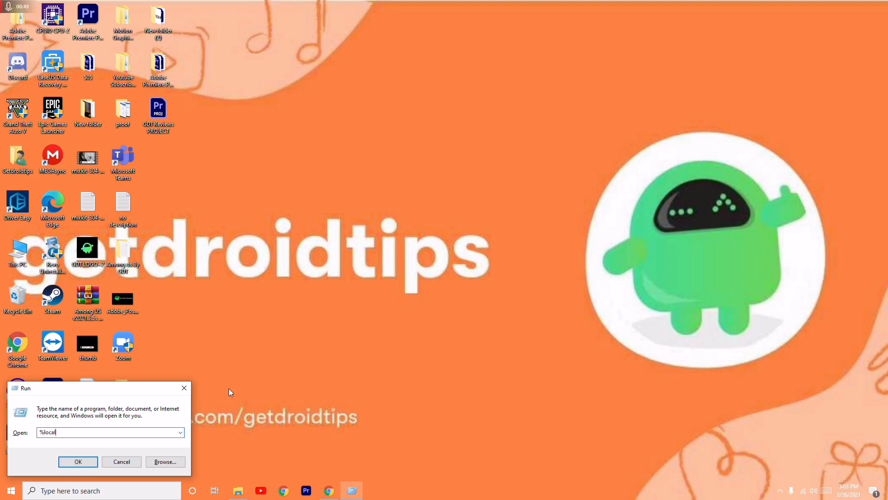
text(appdata%)
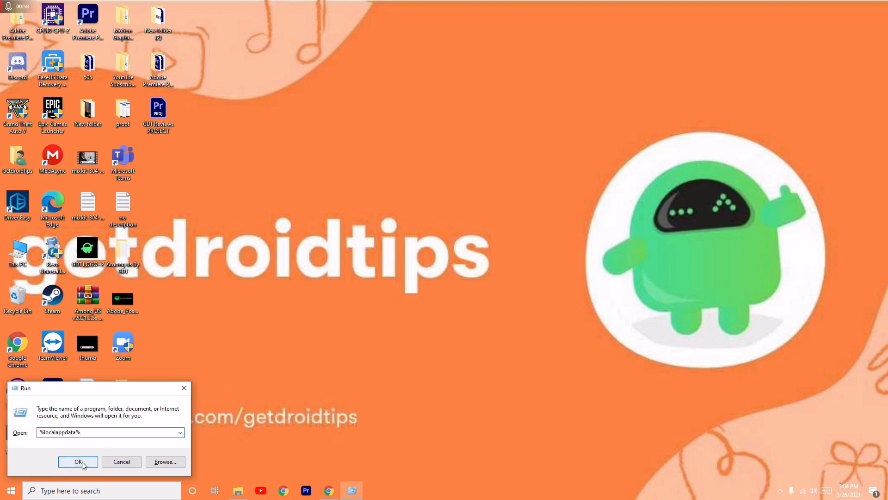
click(78, 461)
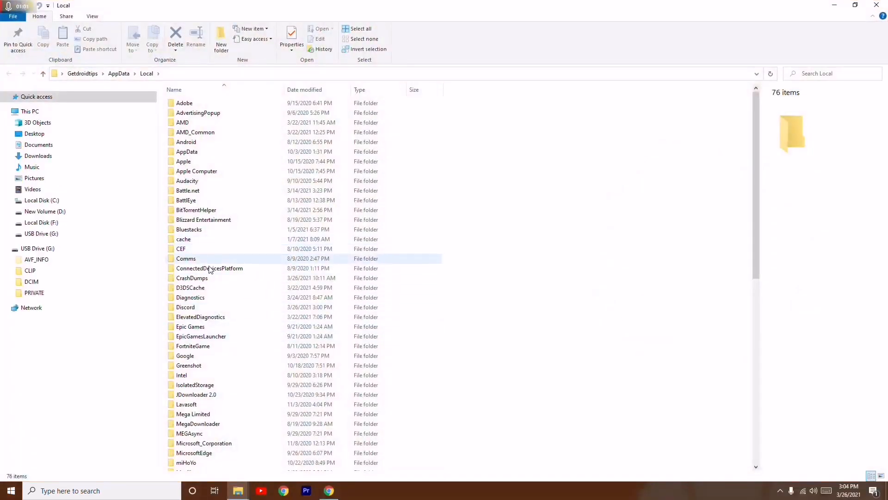
Bring up the context menu for the Discord folder in AppData Local.
right_click(185, 306)
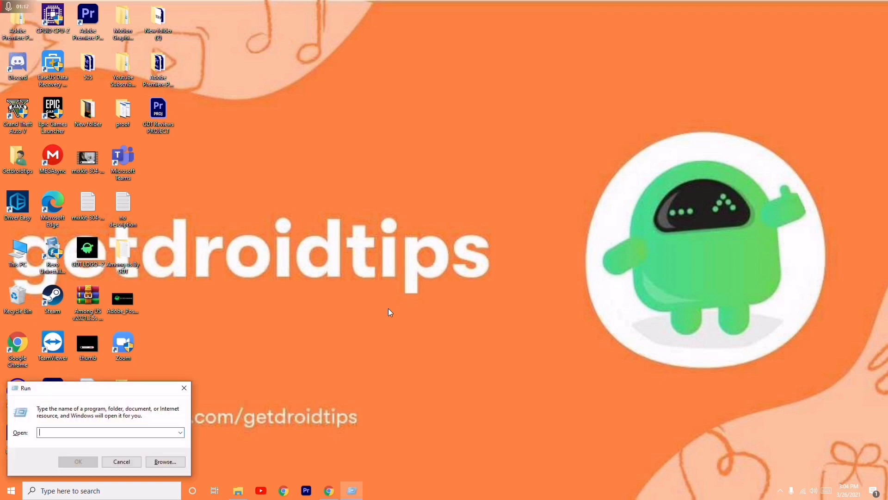
Open %appdata%, select the discord folder's actions, then close the Roaming window.
text(%)
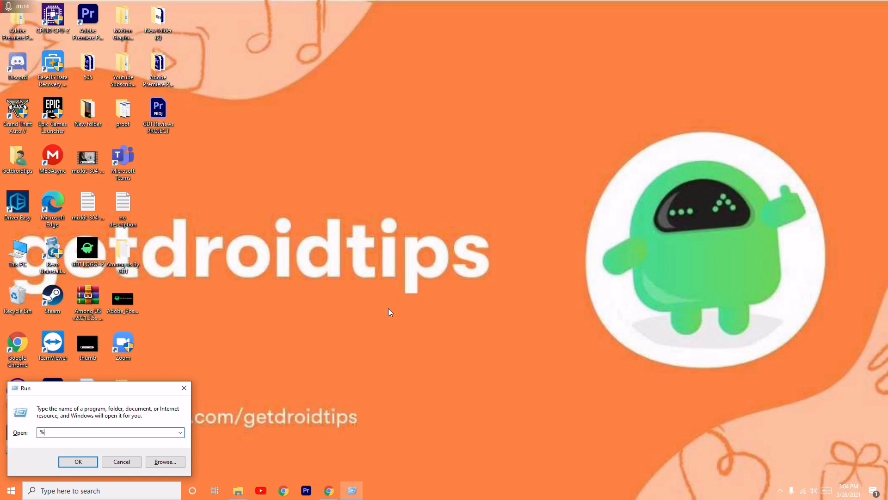
text(appdata%)
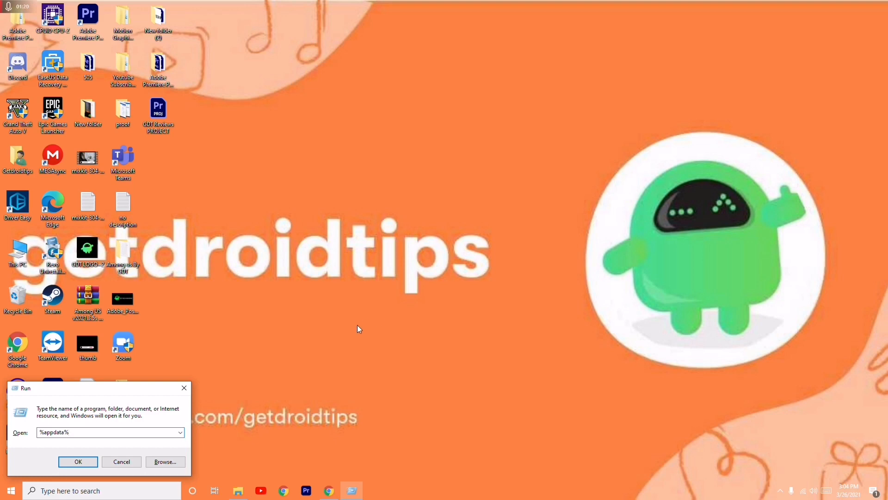
click(77, 461)
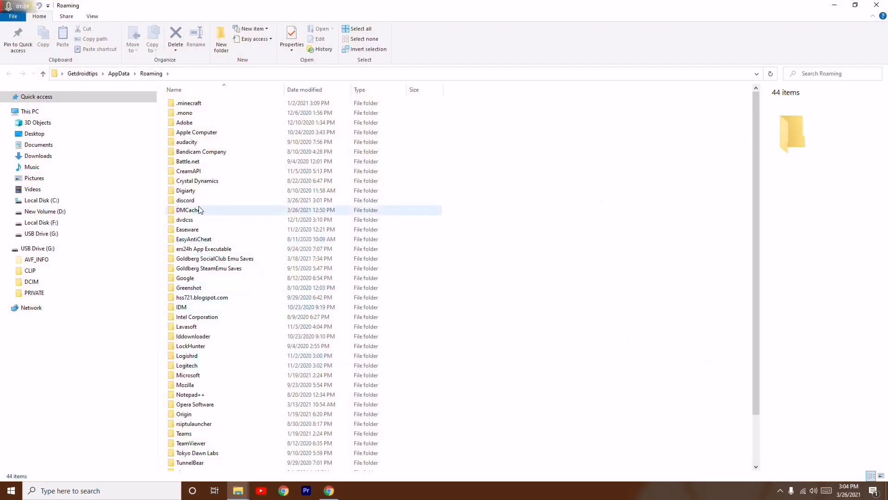
right_click(185, 199)
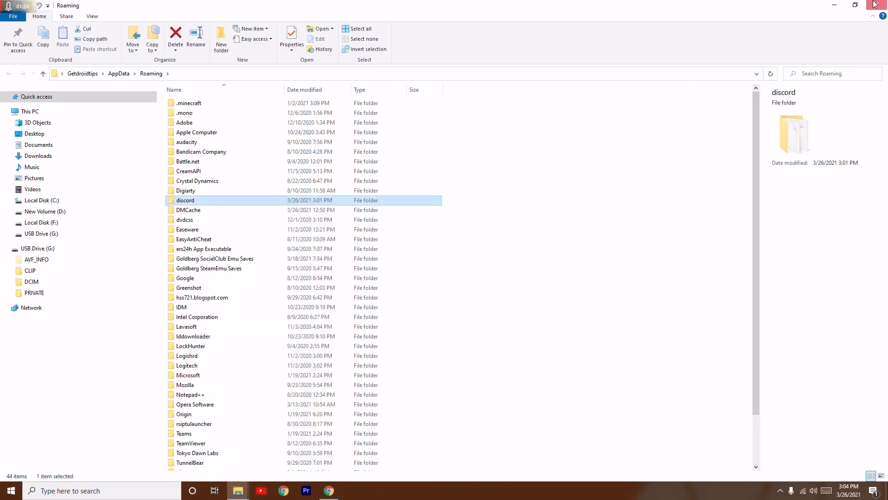
click(874, 4)
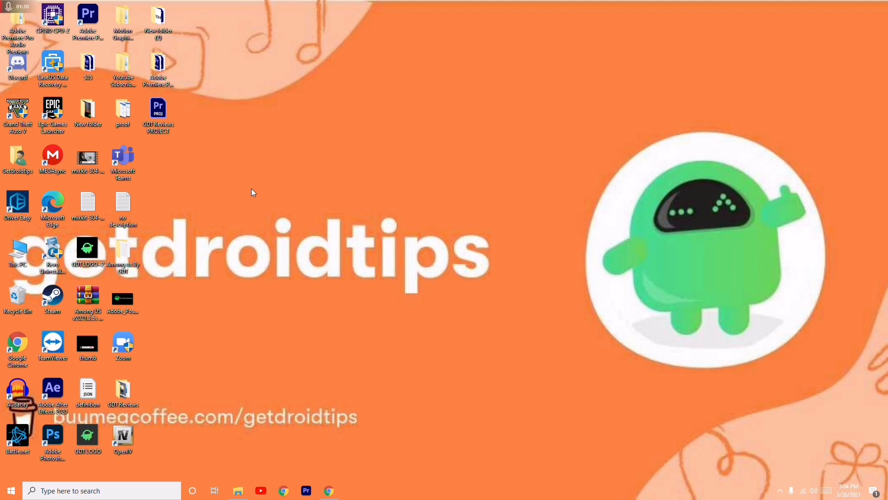
mouse_move(291, 212)
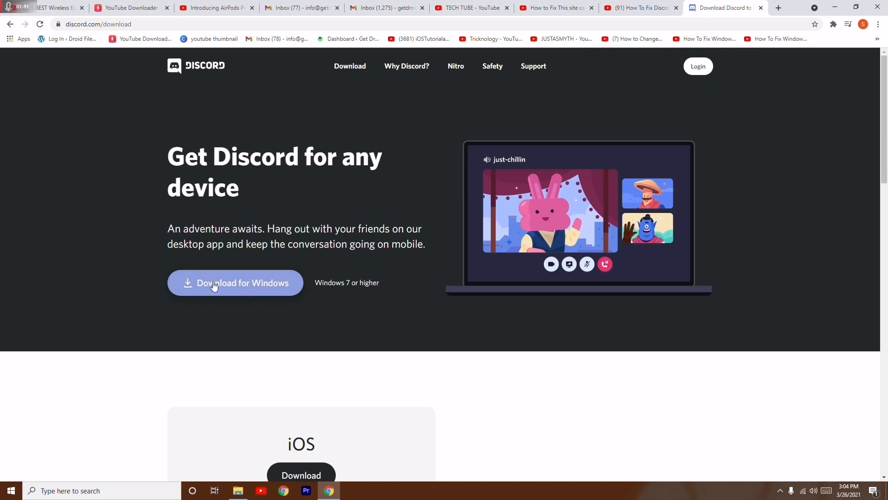
Start downloading the Windows Discord installer, DiscordSetup_2.exe.
click(235, 283)
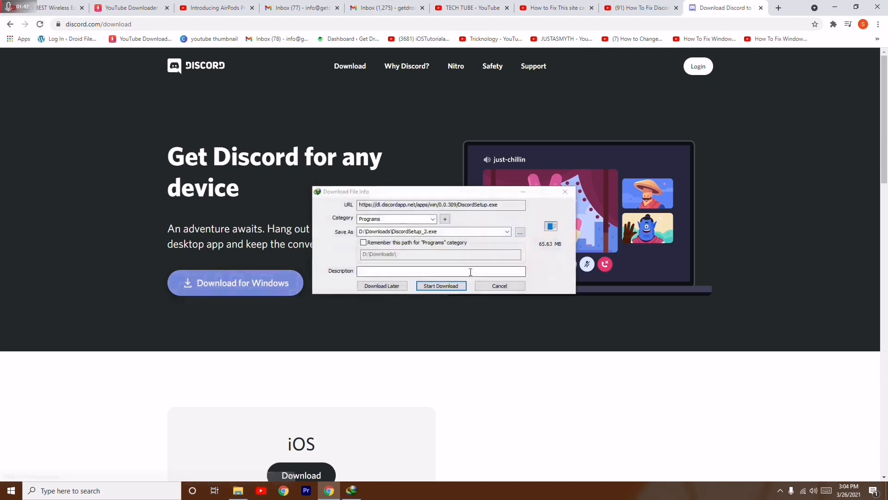
click(441, 285)
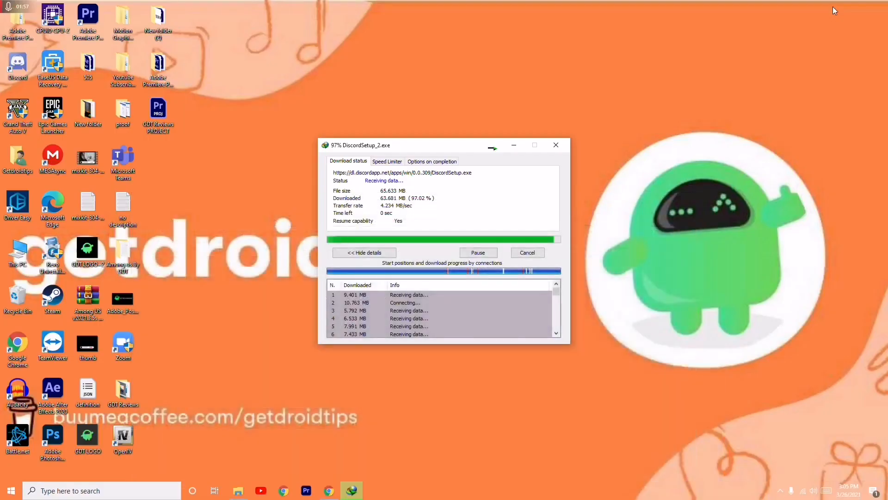
mouse_move(689, 150)
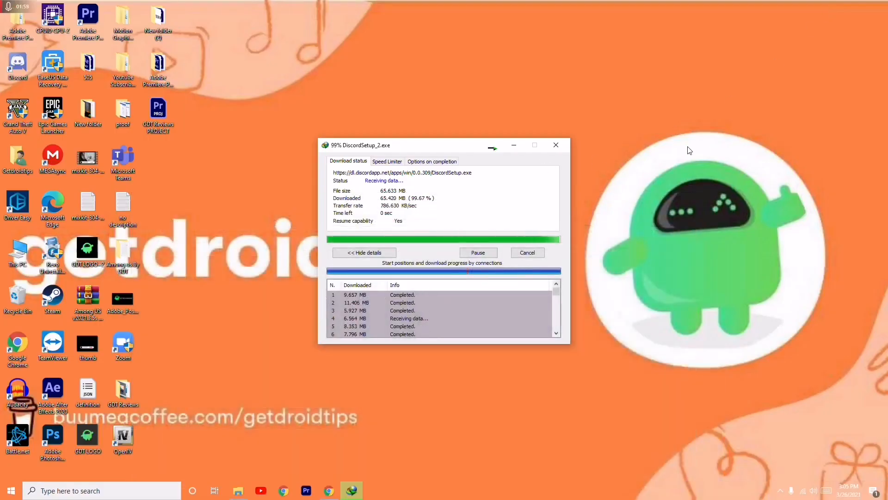